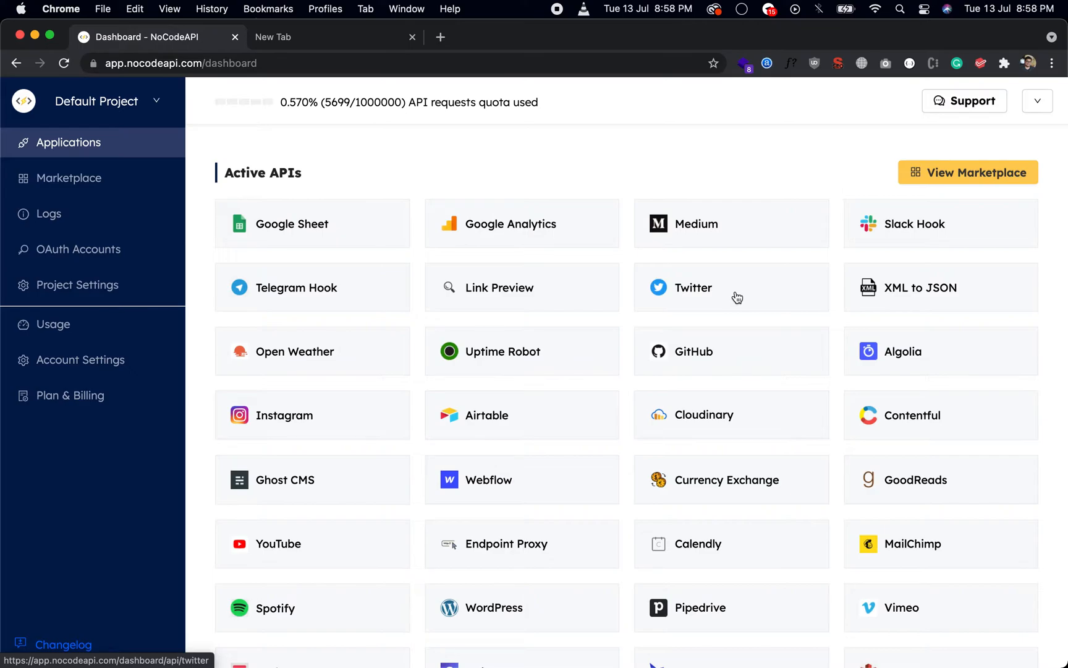
pyautogui.moveTo(227, 166)
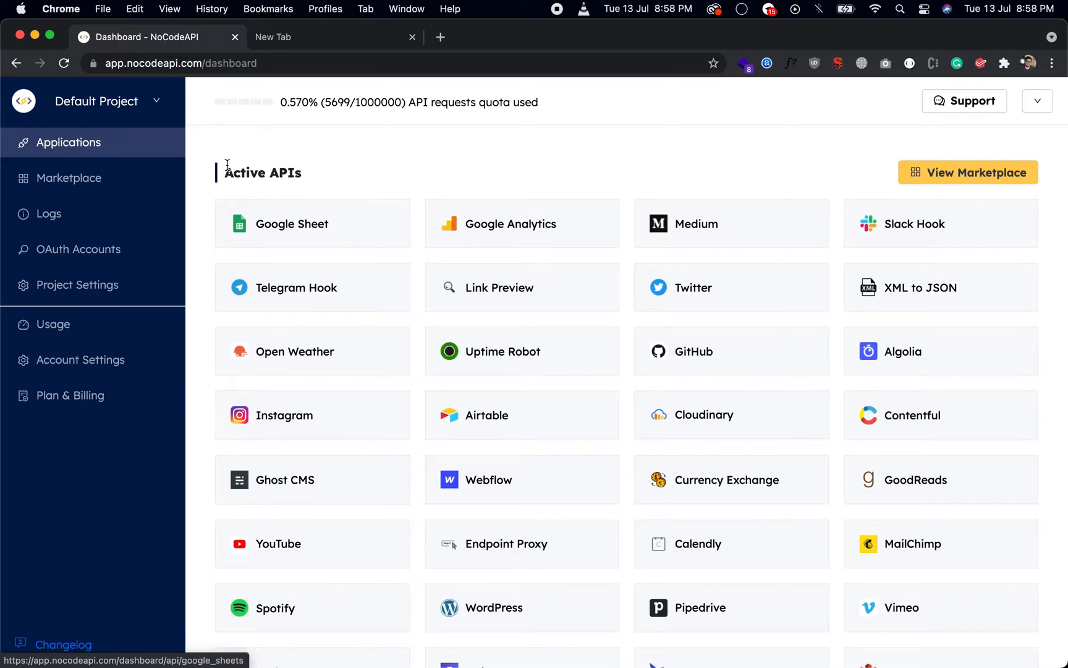
pyautogui.moveTo(229, 129)
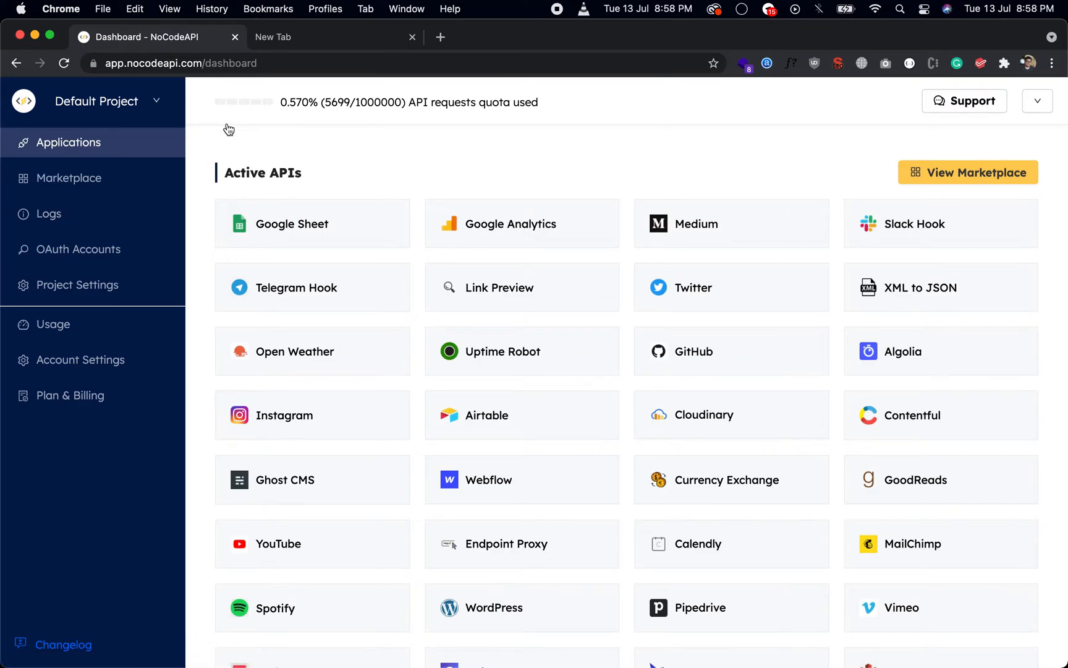
# Step: Open the Default Project dropdown to show the list of existing projects
pyautogui.click(105, 101)
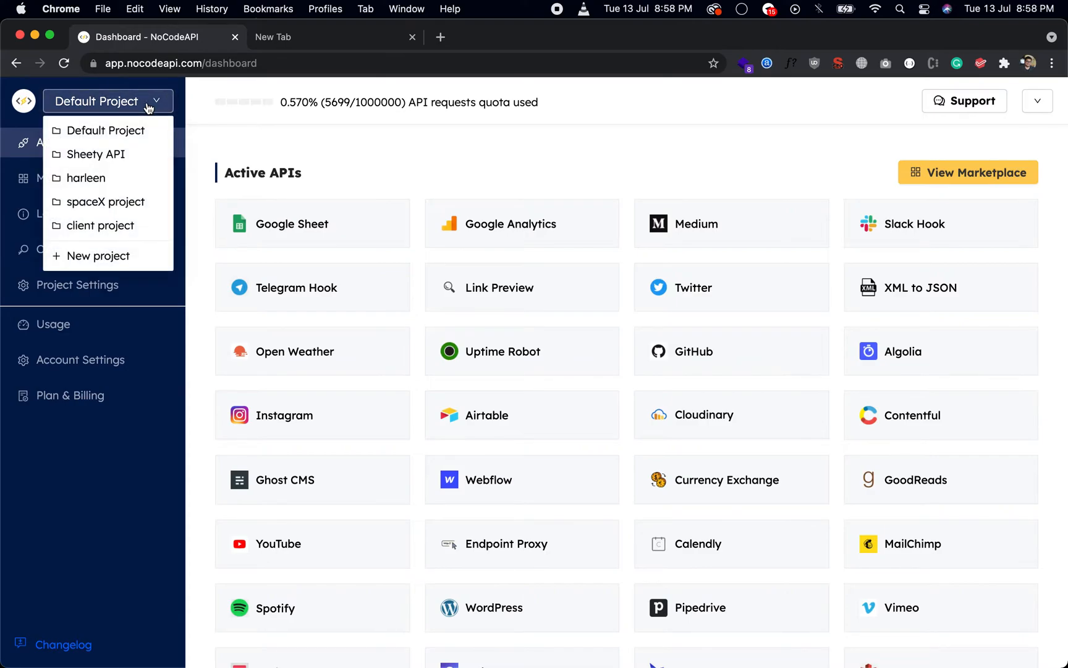
pyautogui.moveTo(95, 208)
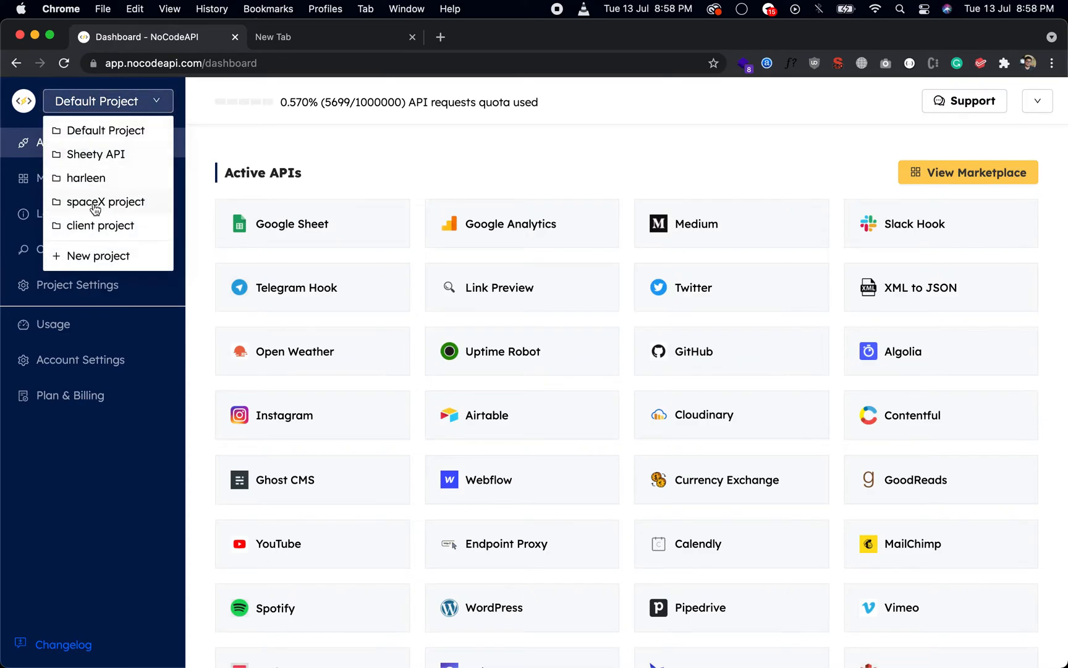
pyautogui.moveTo(100, 259)
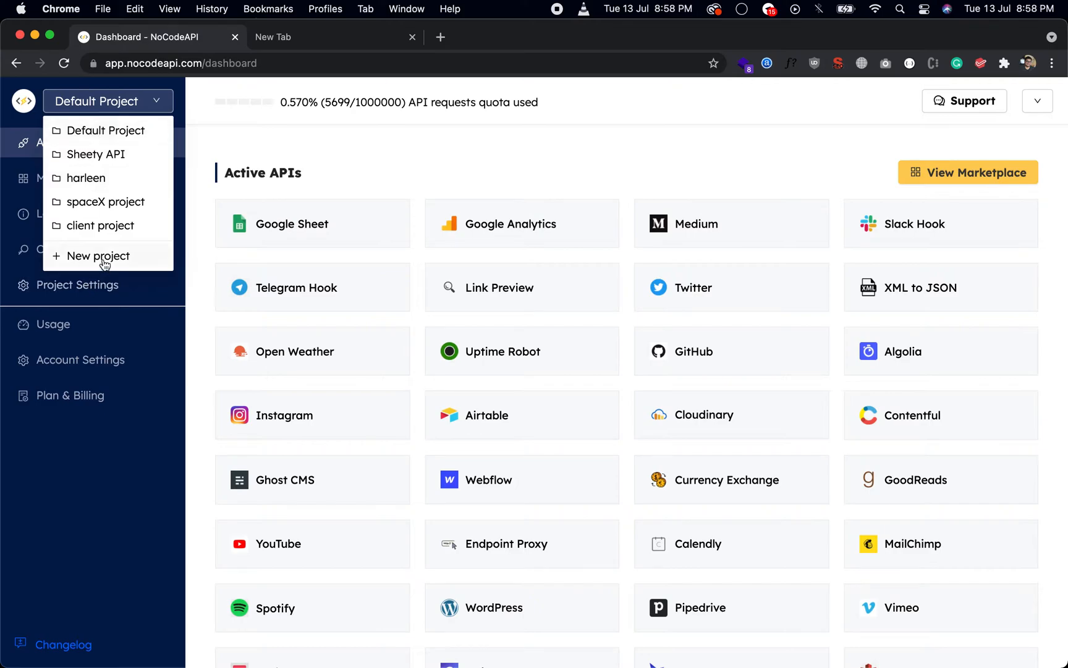
# Step: Create a new project named 'client usa'
pyautogui.click(99, 256)
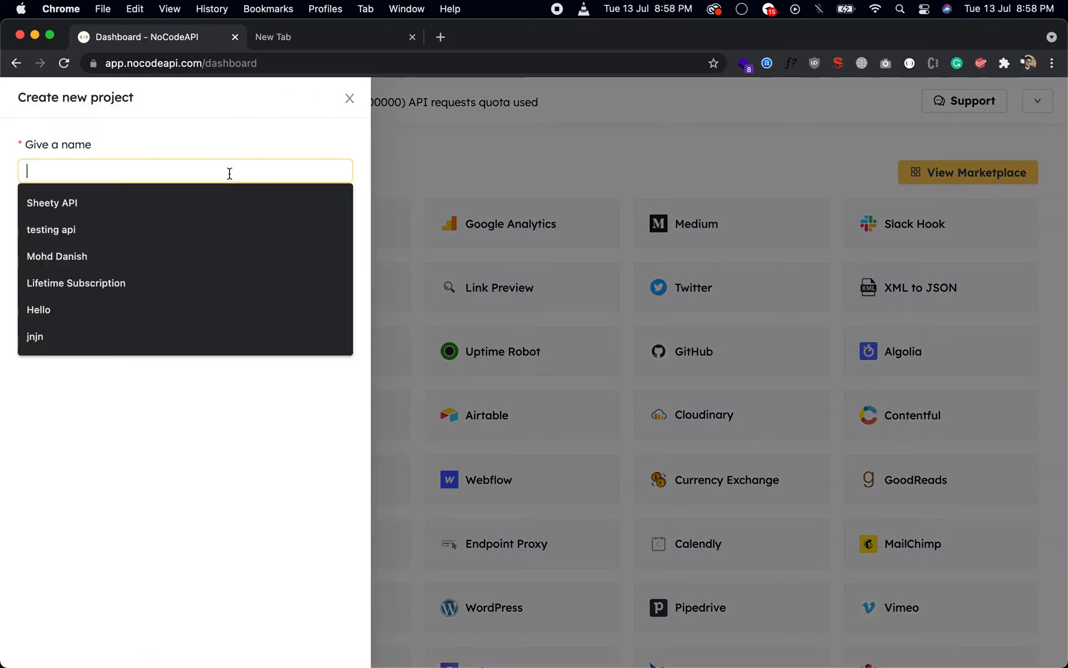
pyautogui.write('client')
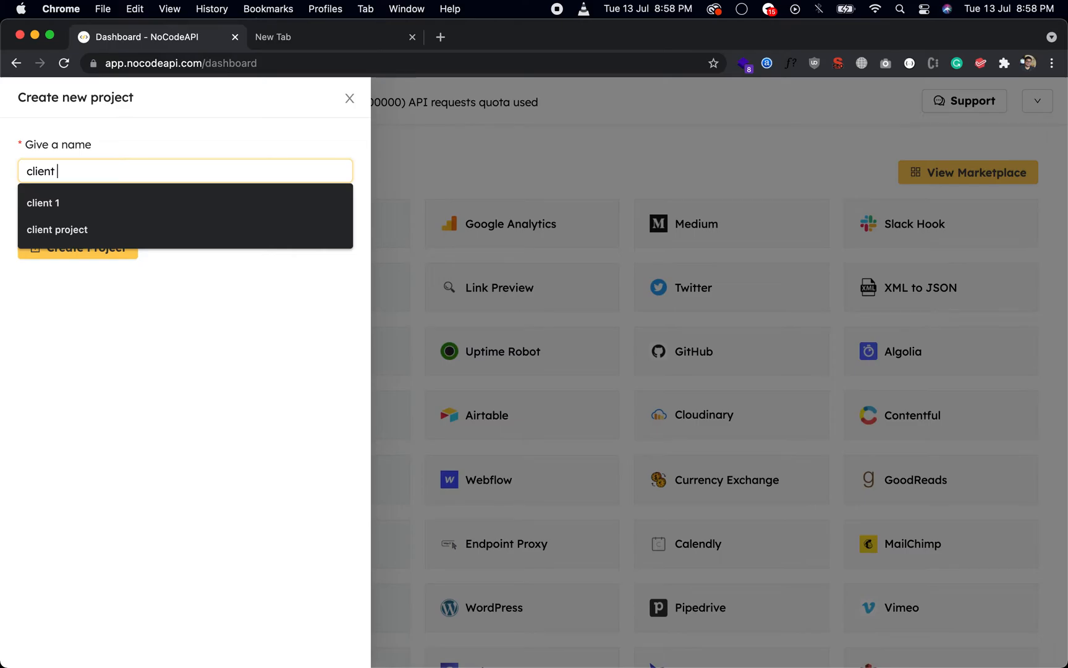
pyautogui.write('usd')
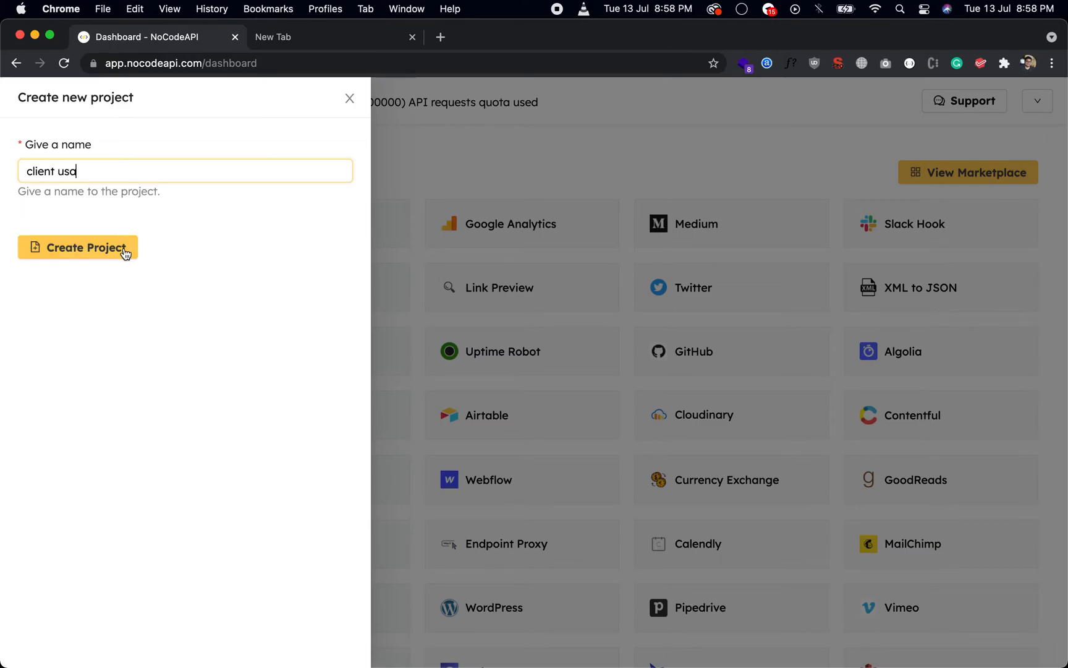
pyautogui.click(77, 247)
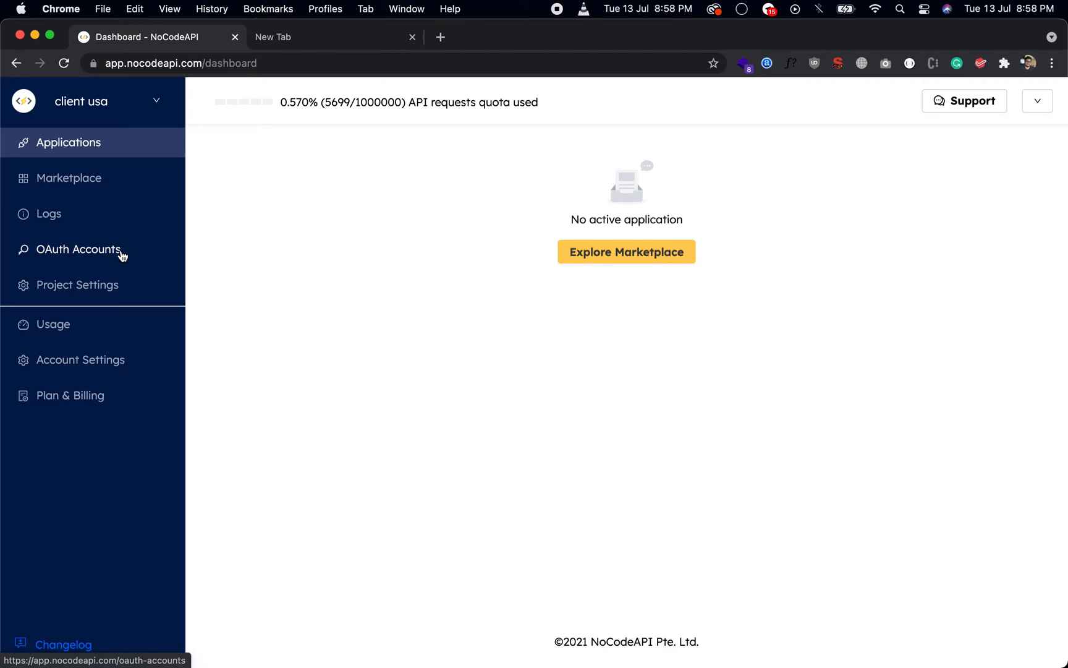
pyautogui.moveTo(49, 213)
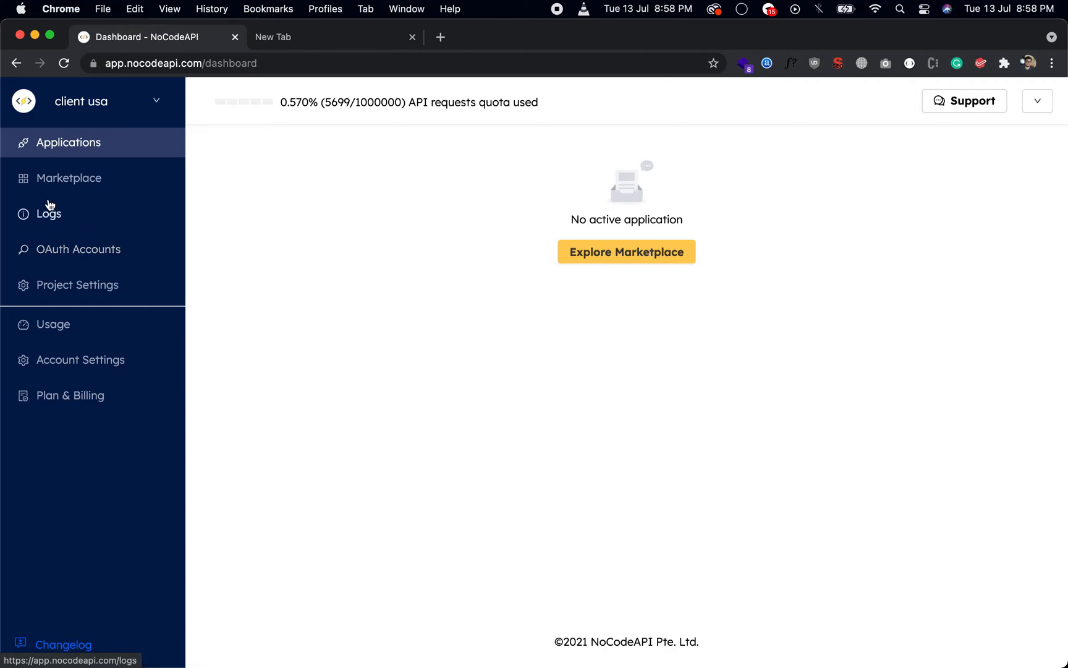
# Step: Check the new project's empty Logs and OAuth Accounts pages
pyautogui.click(48, 213)
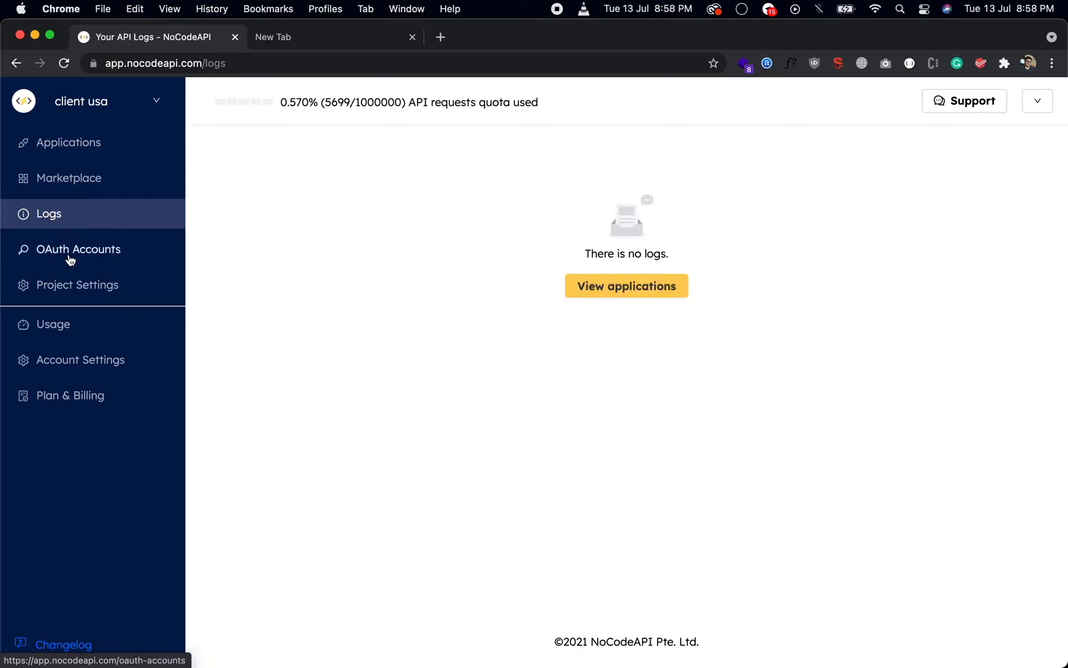
pyautogui.click(78, 250)
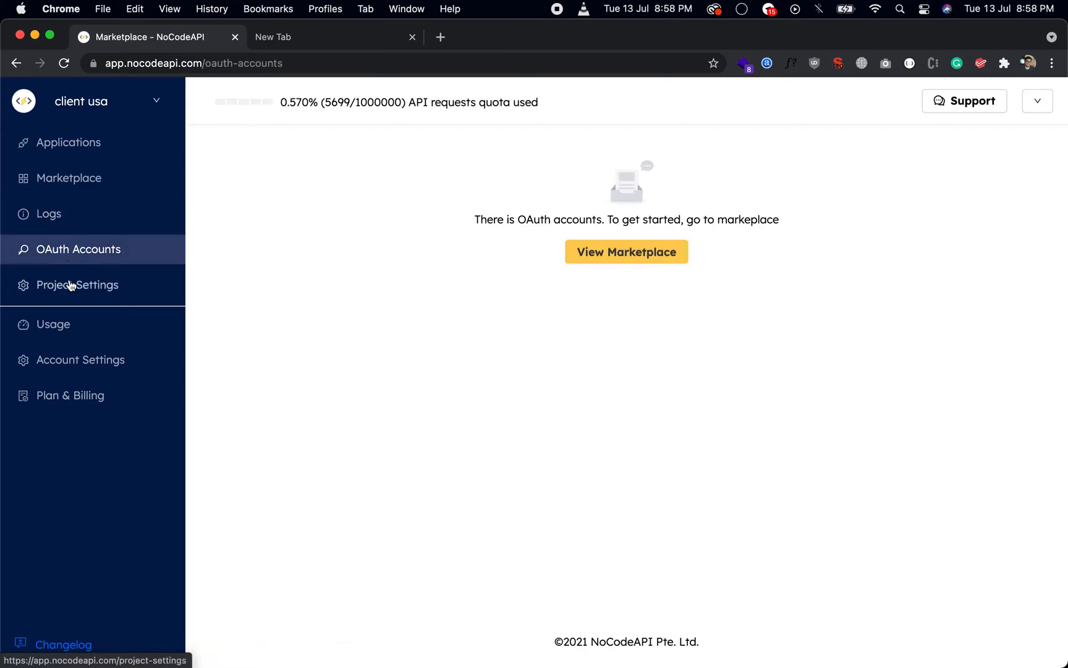
pyautogui.moveTo(228, 249)
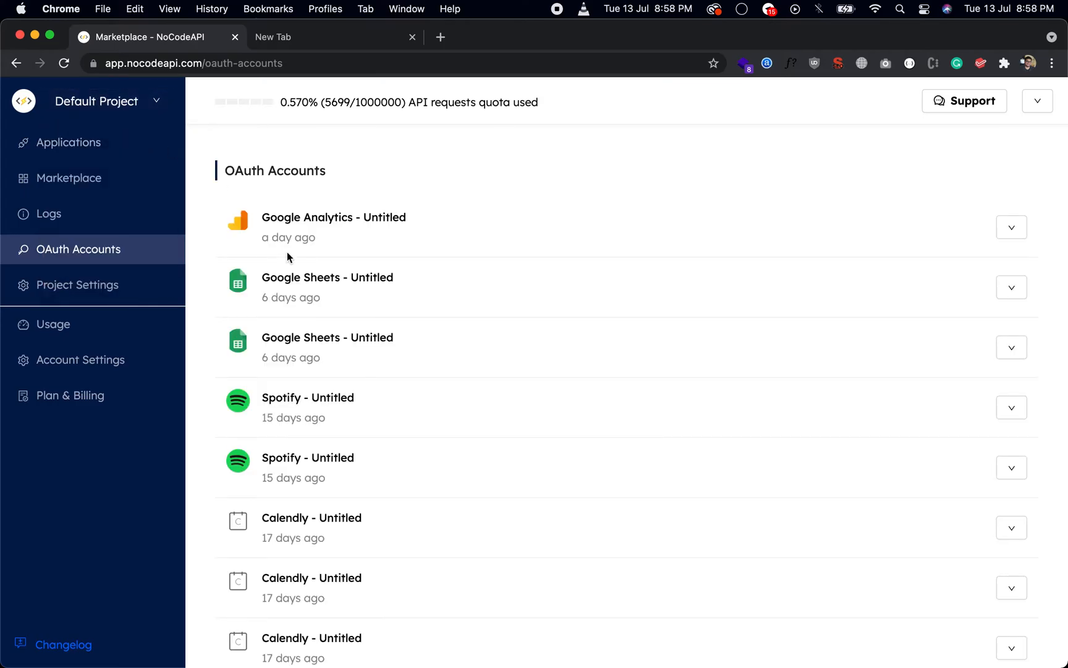
pyautogui.moveTo(61, 214)
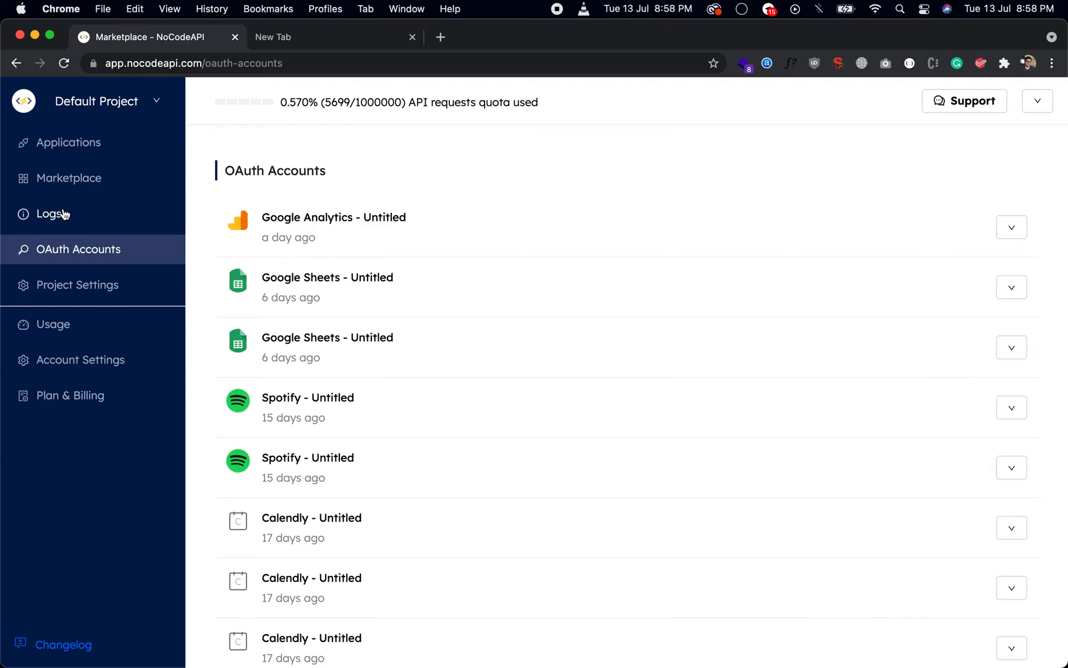
# Step: View the project's request logs, then return to its Applications marketplace
pyautogui.click(49, 214)
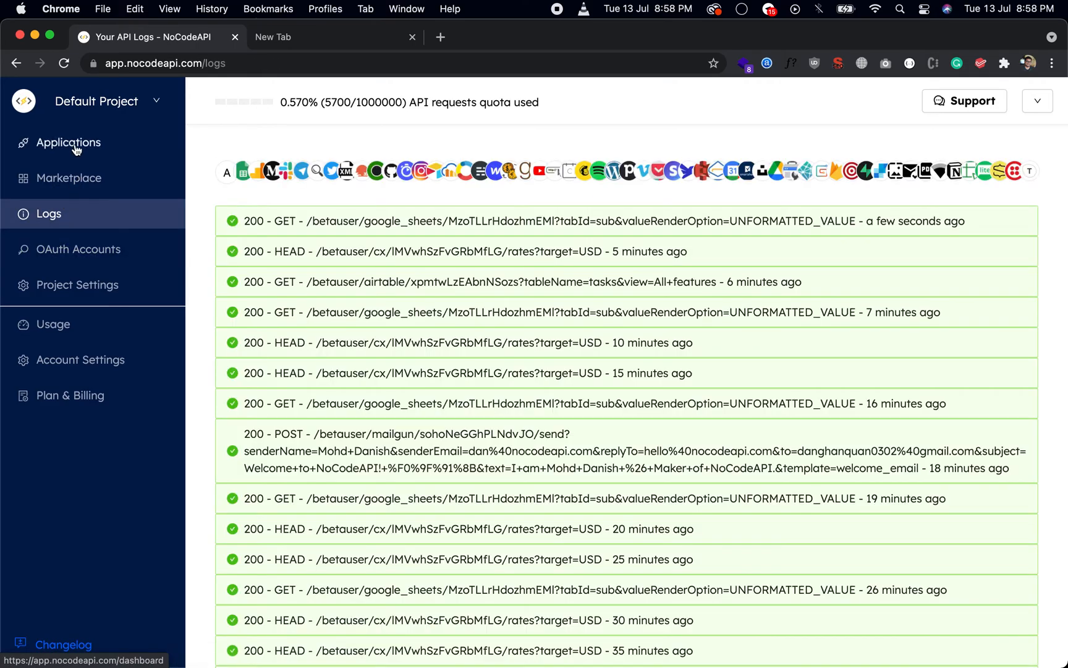
pyautogui.click(69, 142)
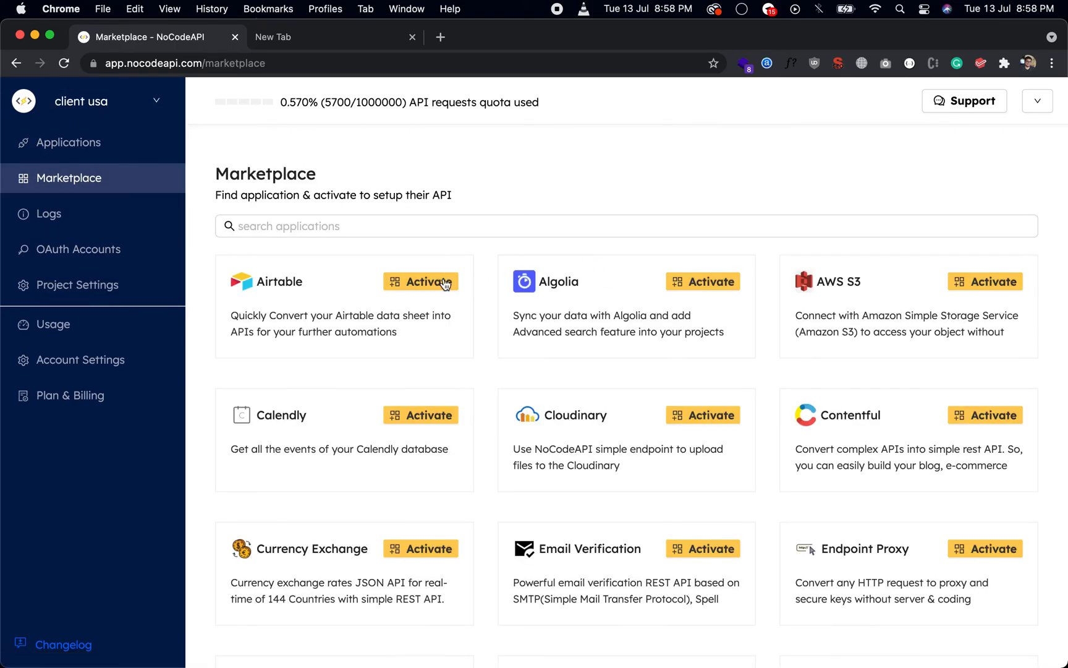
# Step: Activate Airtable and confirm it appears as the project's only active API
pyautogui.click(429, 282)
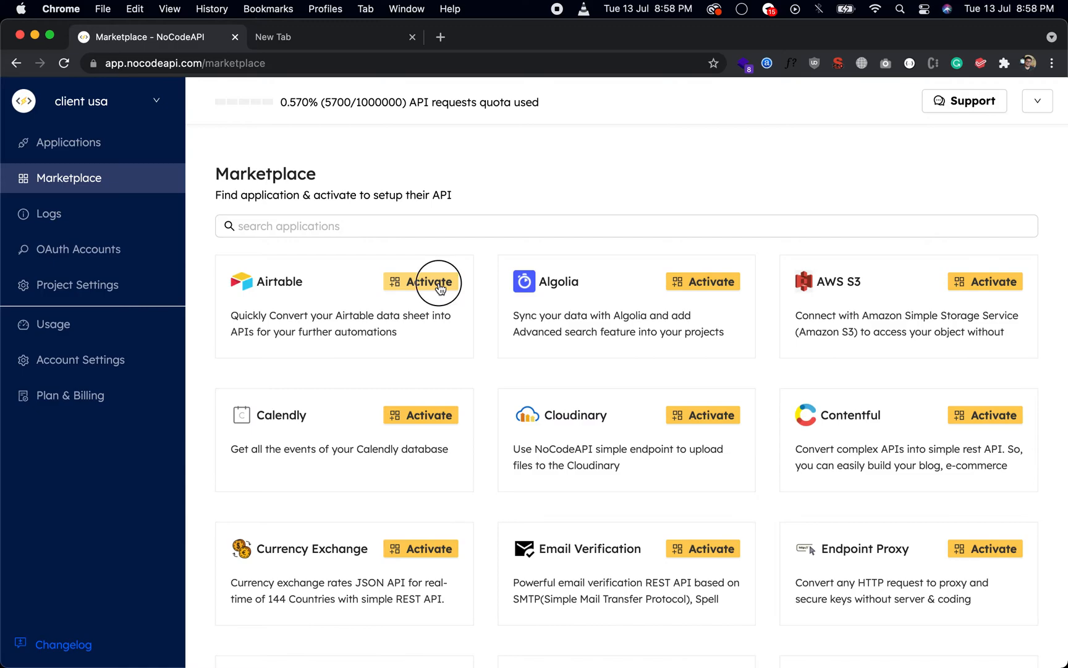
pyautogui.click(428, 282)
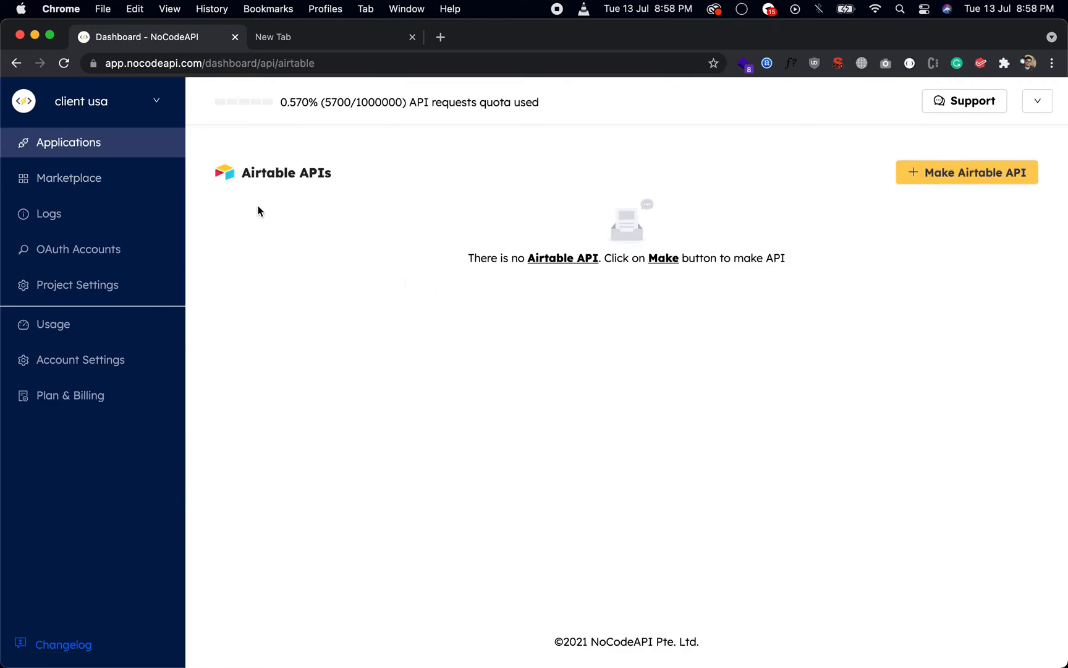
pyautogui.click(68, 142)
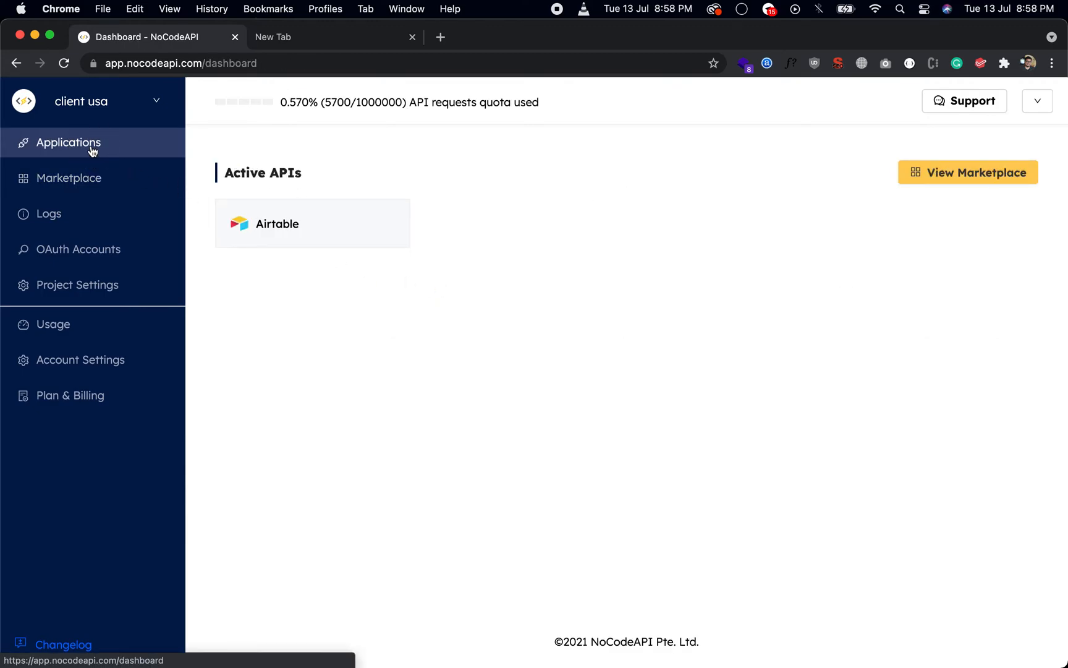
pyautogui.moveTo(78, 248)
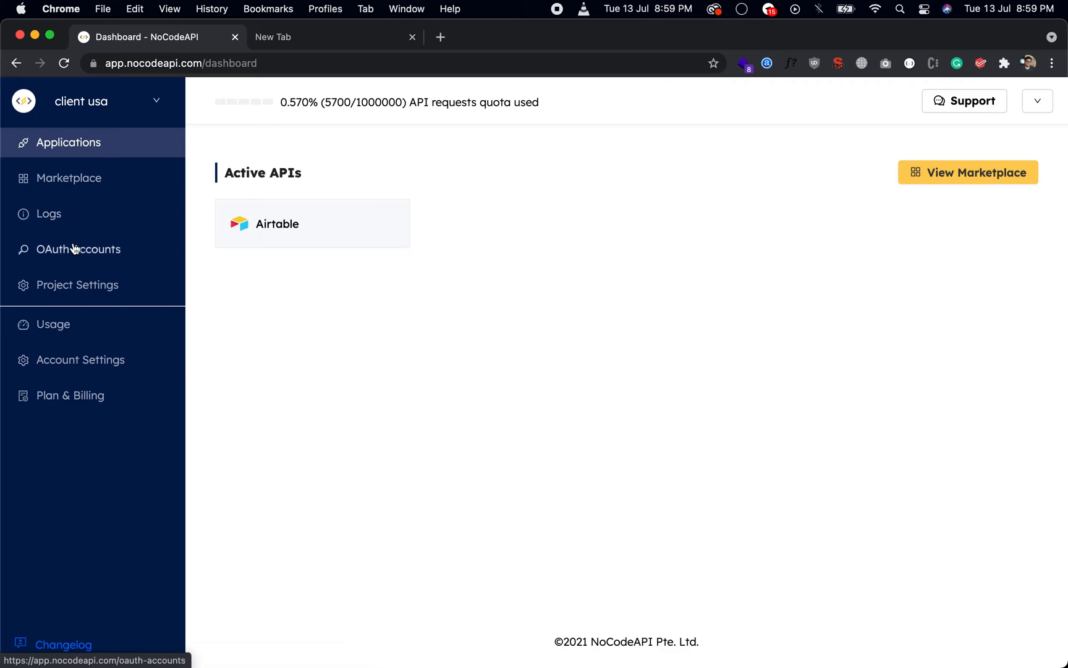
pyautogui.click(77, 285)
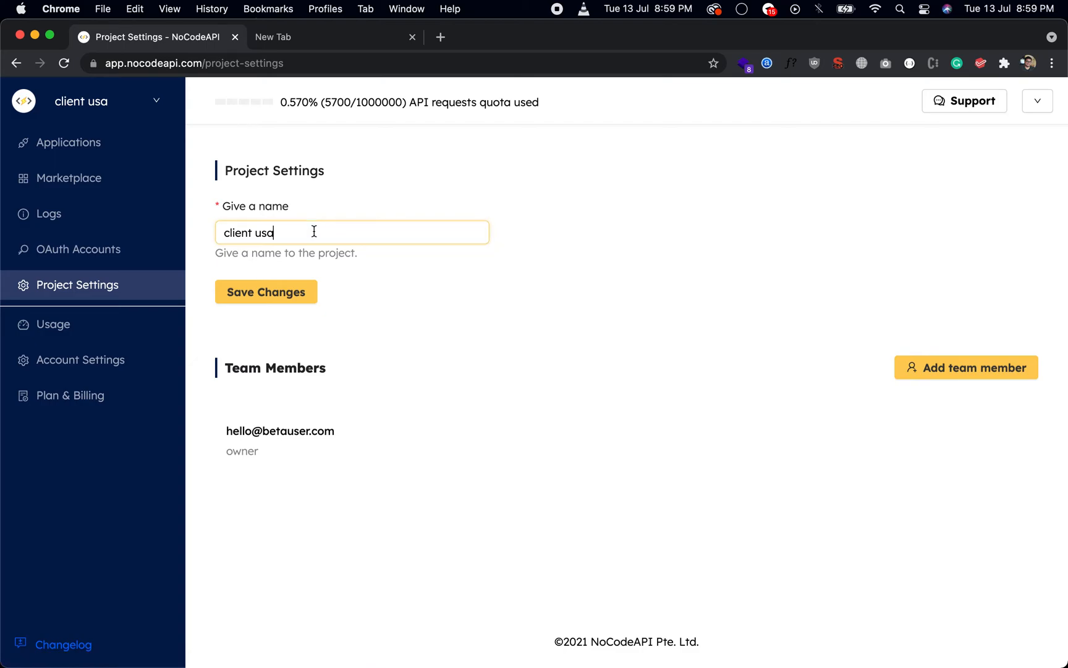
# Step: Rename the project to 'client usa 2021' and save the change
pyautogui.write('2021')
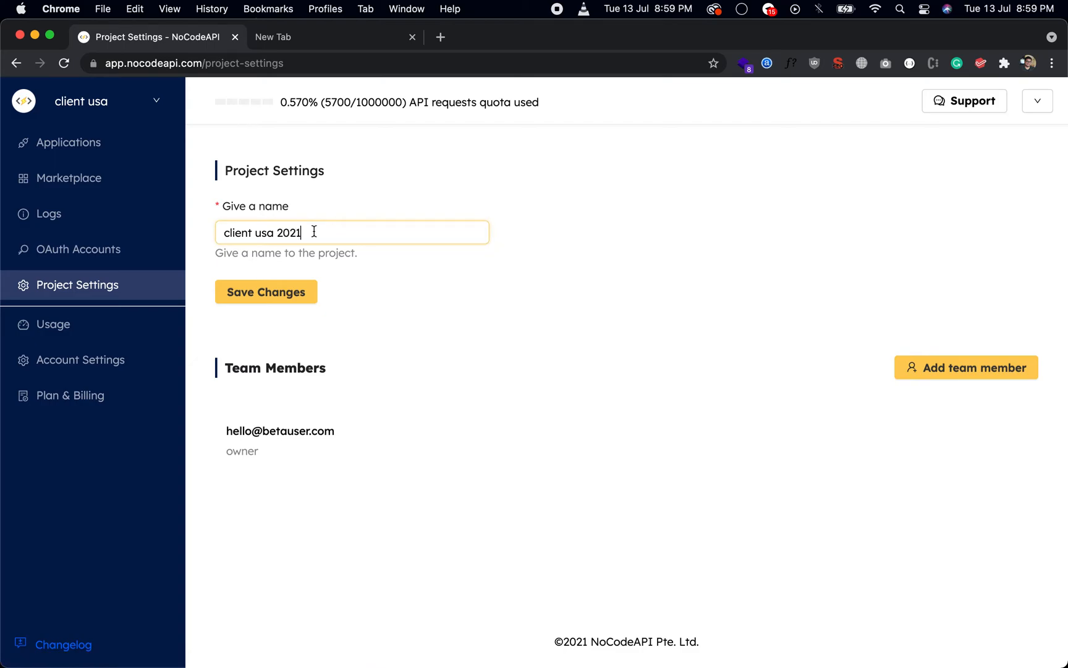
pyautogui.click(265, 291)
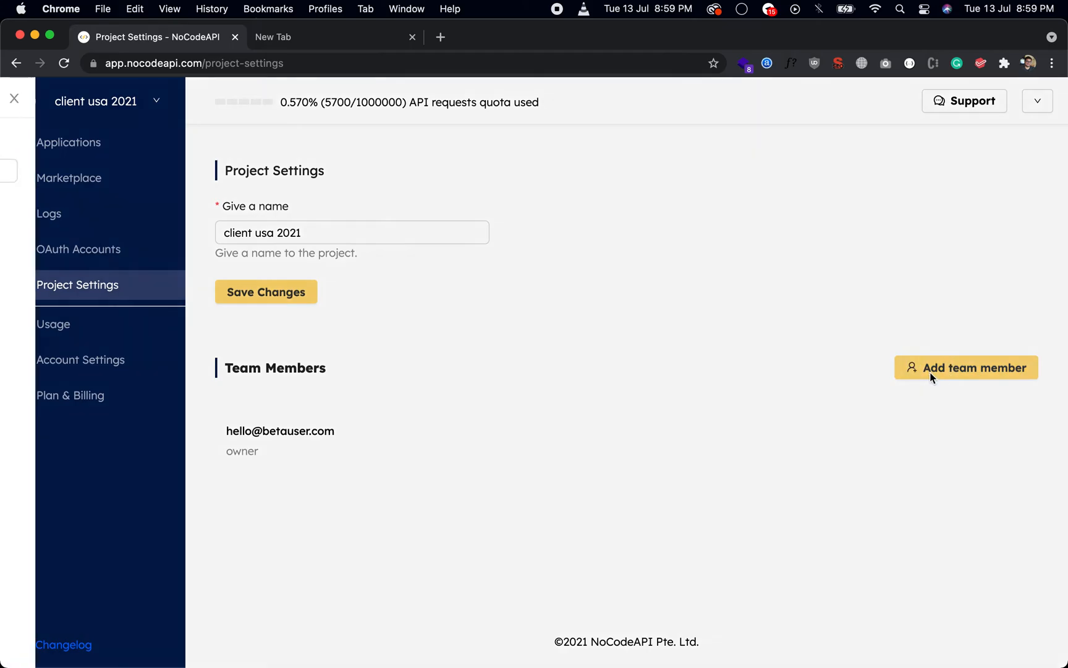
# Step: Add user 'breaking' to the project as a collaborator team member
pyautogui.click(966, 367)
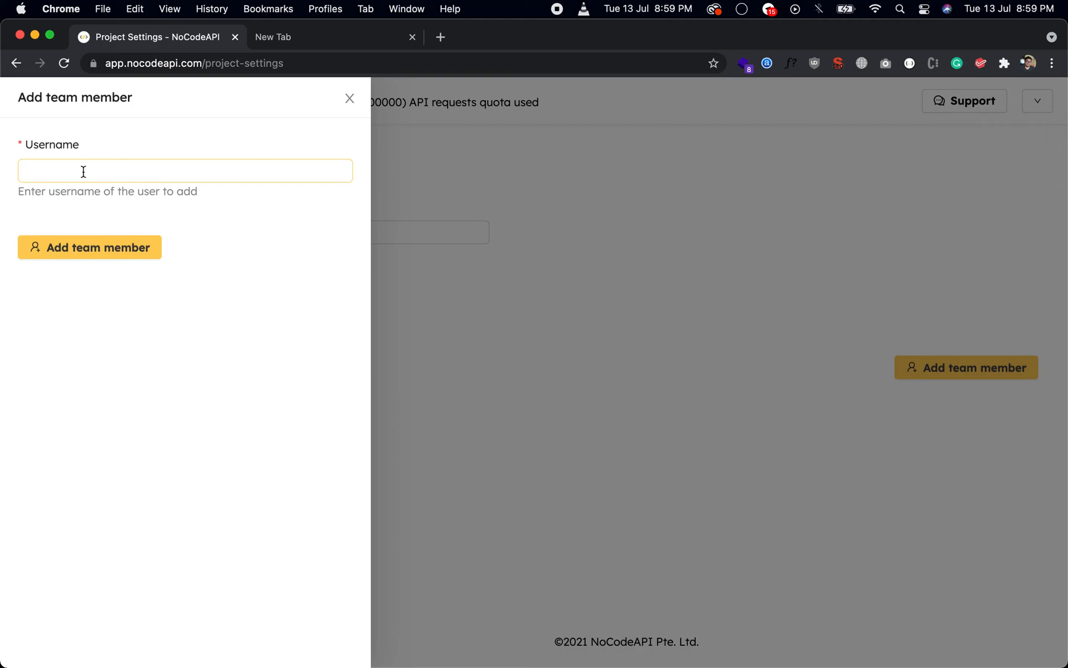
pyautogui.click(184, 171)
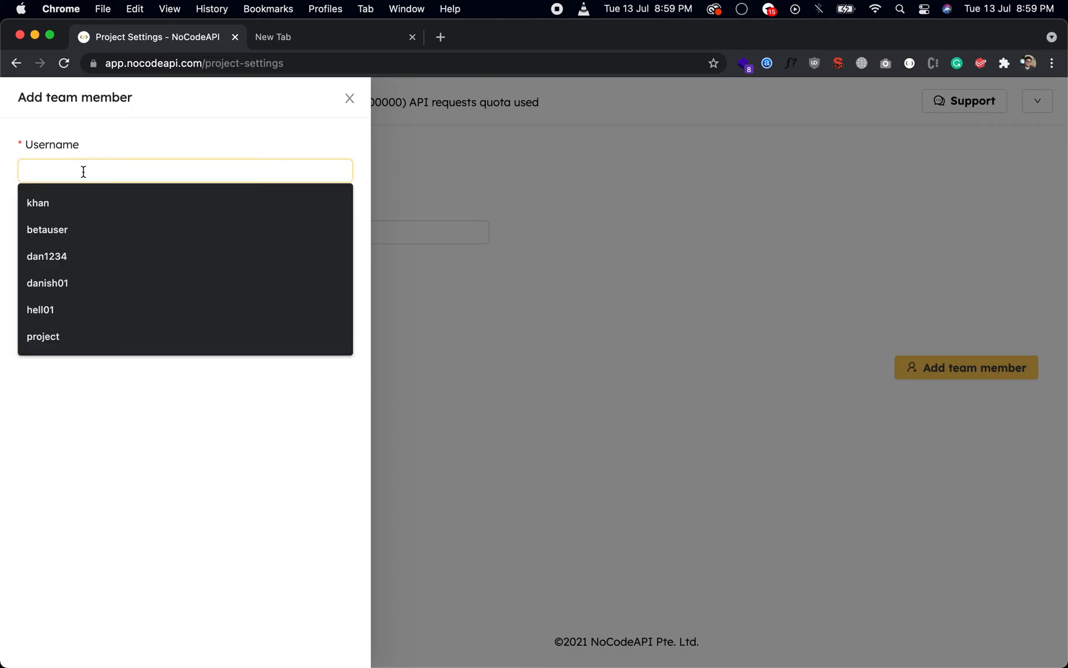
pyautogui.write('breaking')
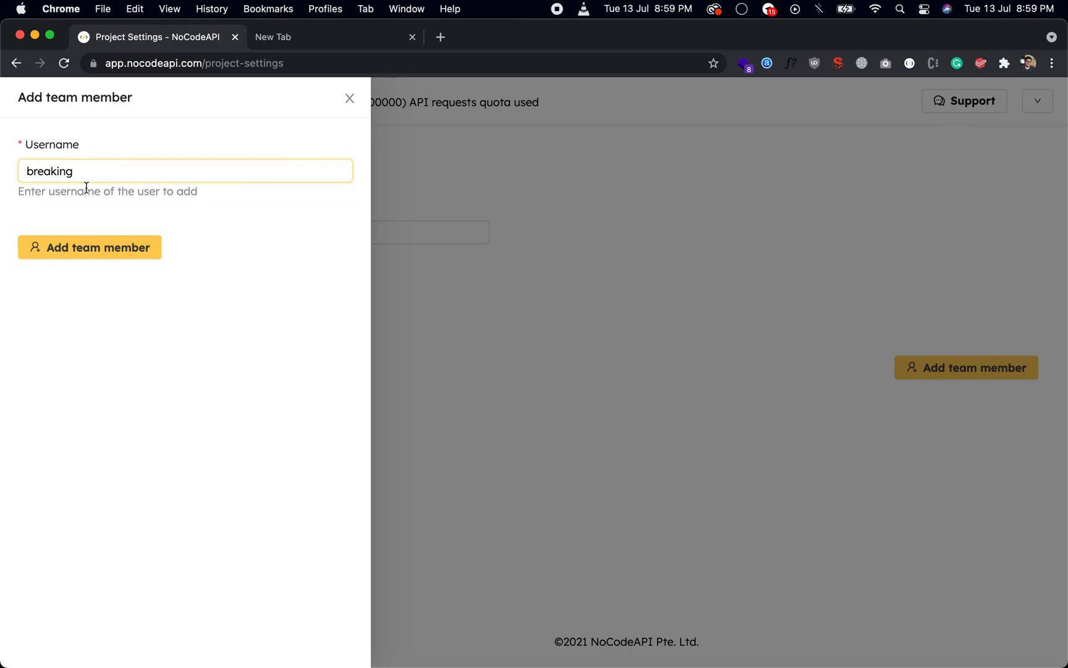
pyautogui.click(88, 246)
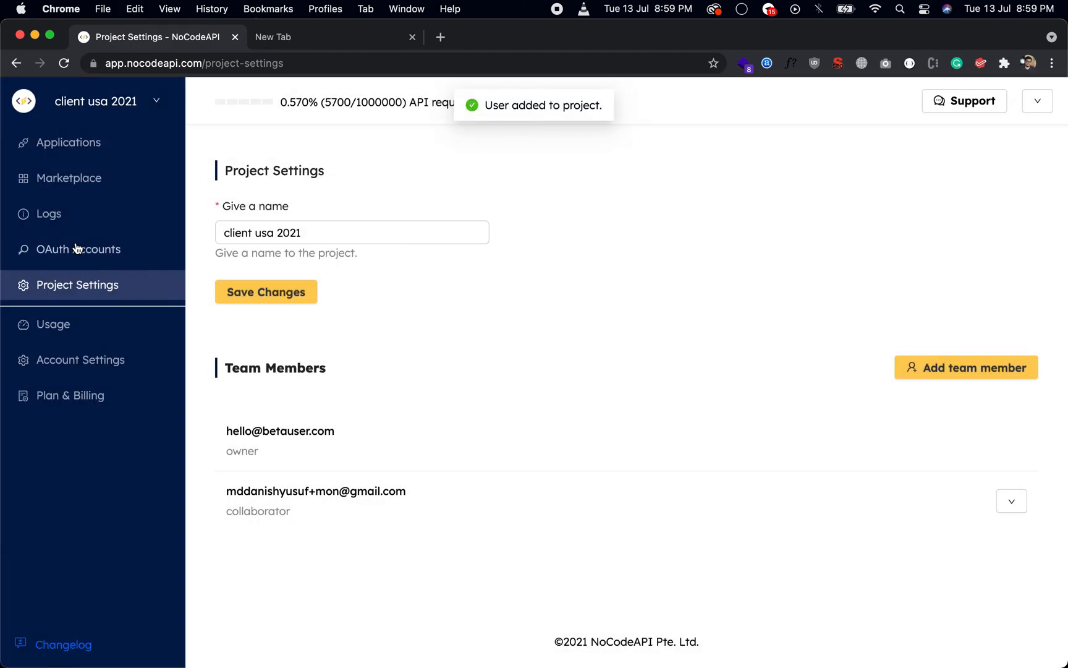
pyautogui.moveTo(229, 492)
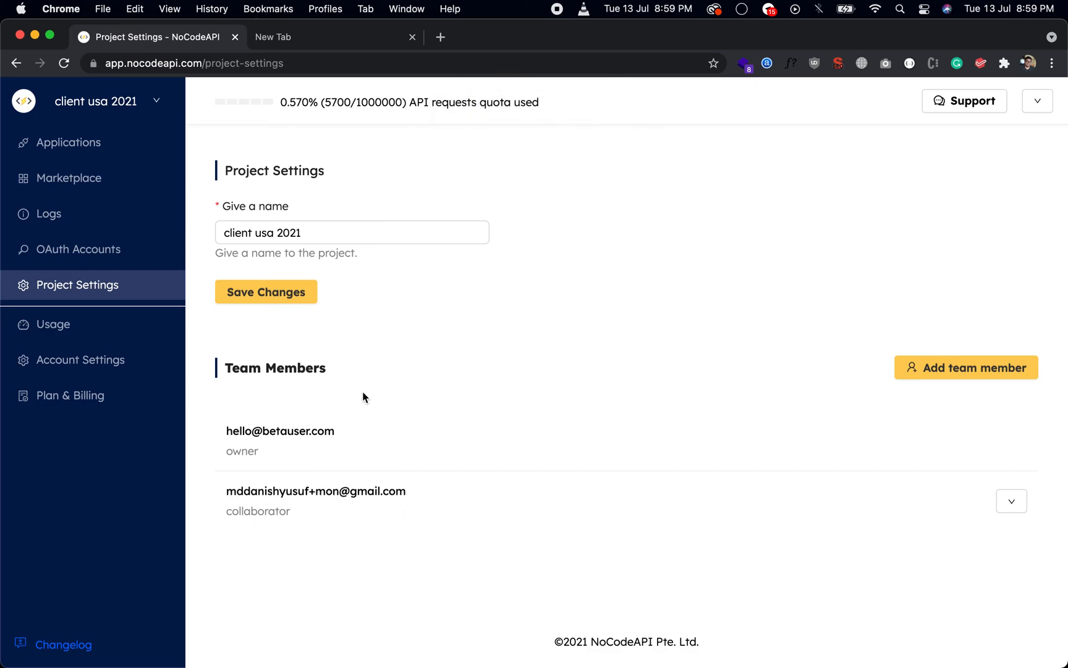
pyautogui.moveTo(91, 165)
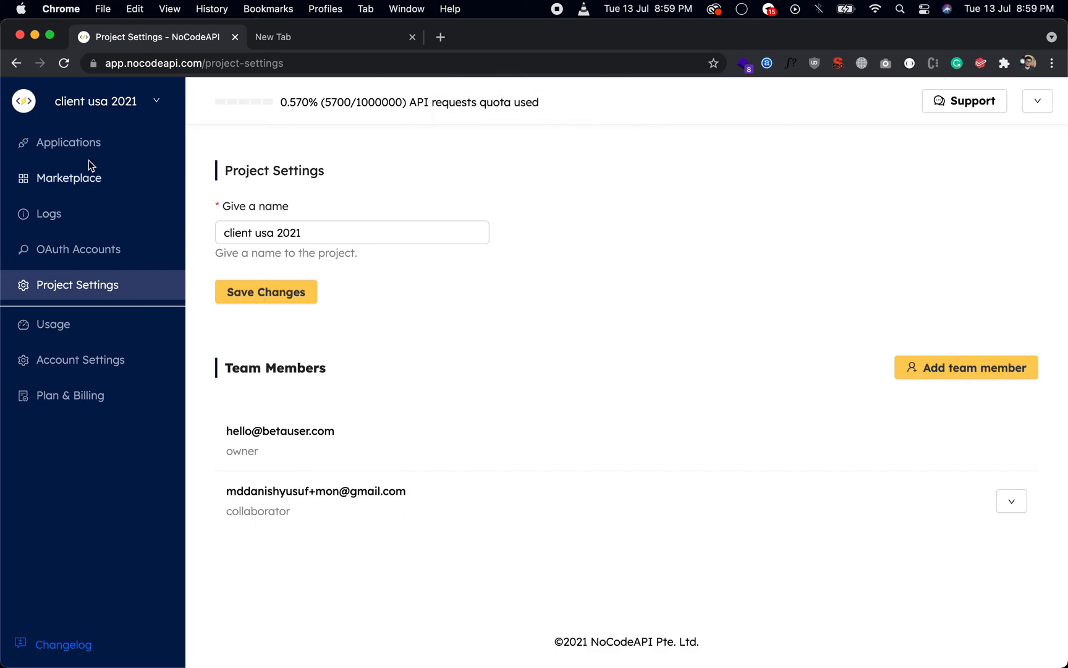
# Step: Switch projects through Sheety API to the client project, showing Airtable active
pyautogui.click(107, 101)
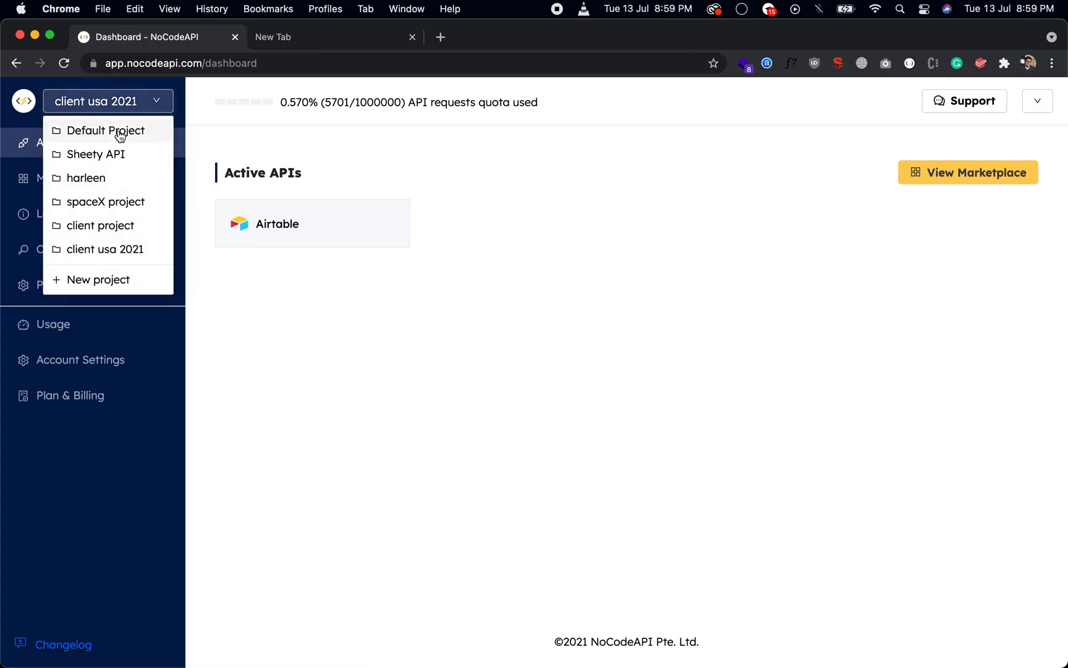
pyautogui.click(95, 153)
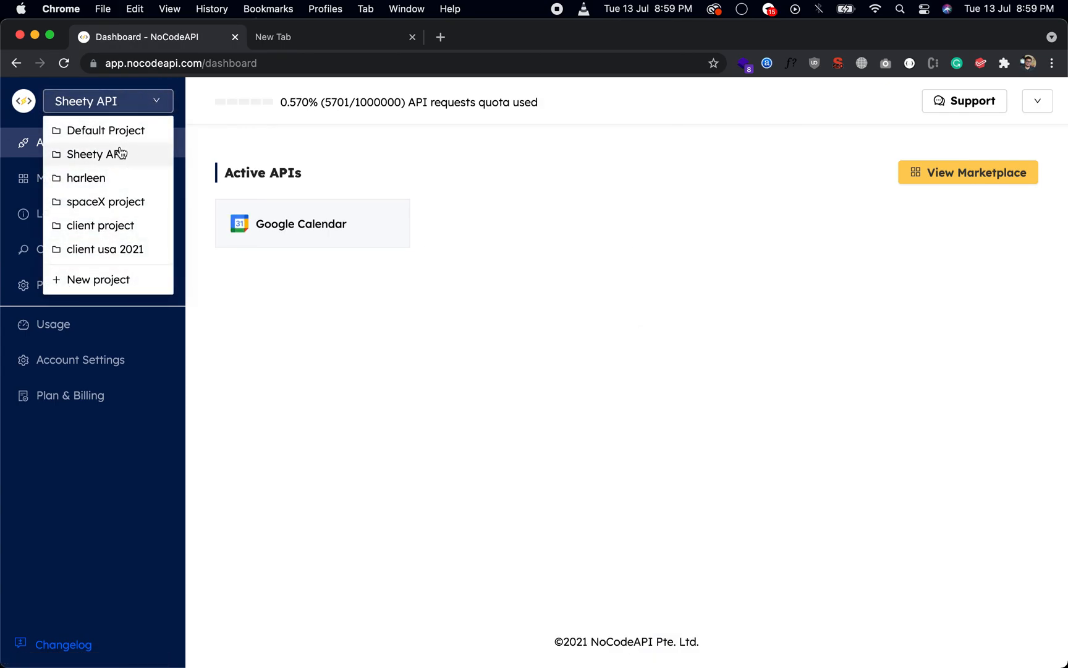
pyautogui.click(101, 225)
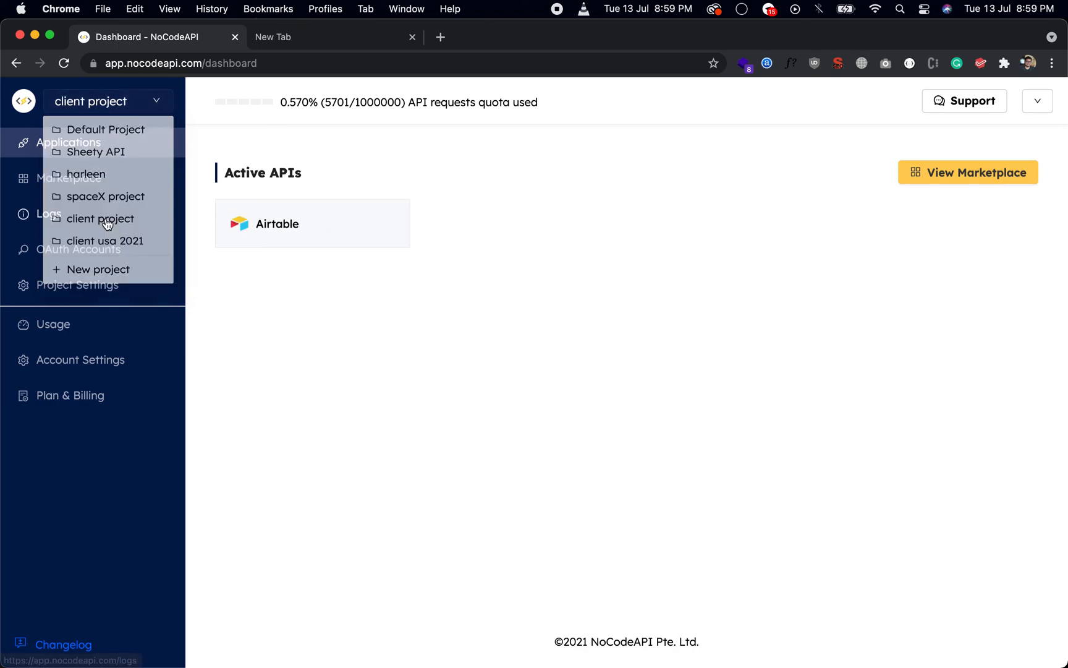
pyautogui.click(395, 348)
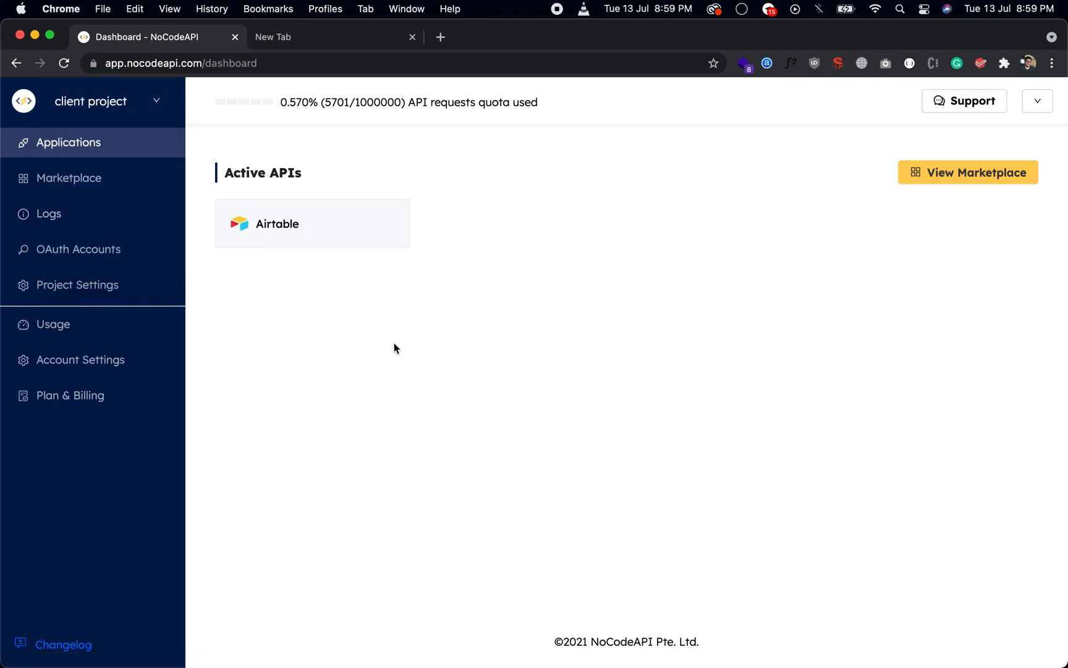